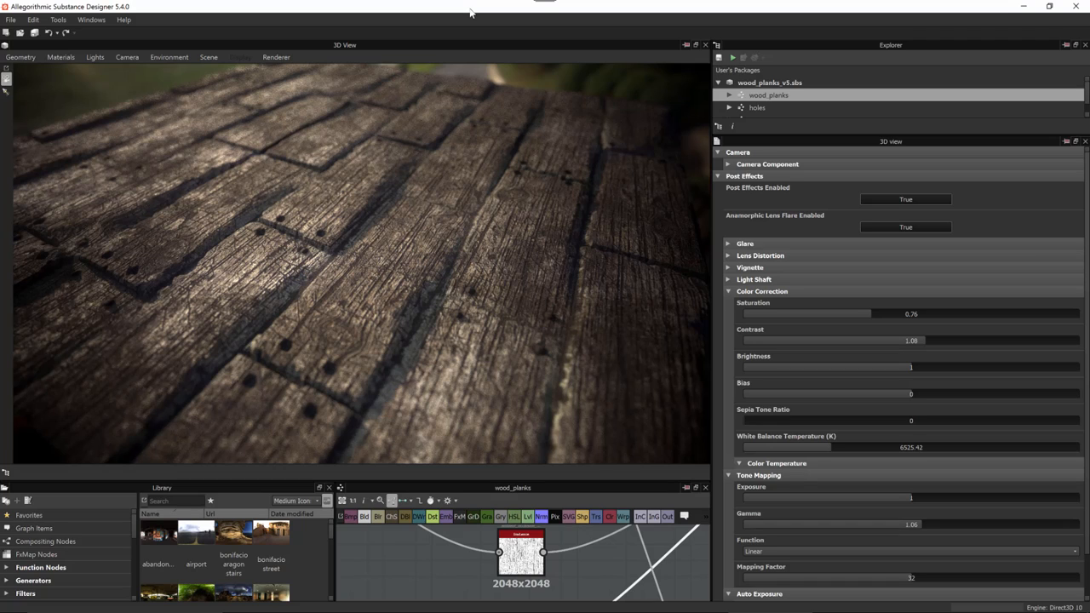
pyautogui.moveTo(203, 281)
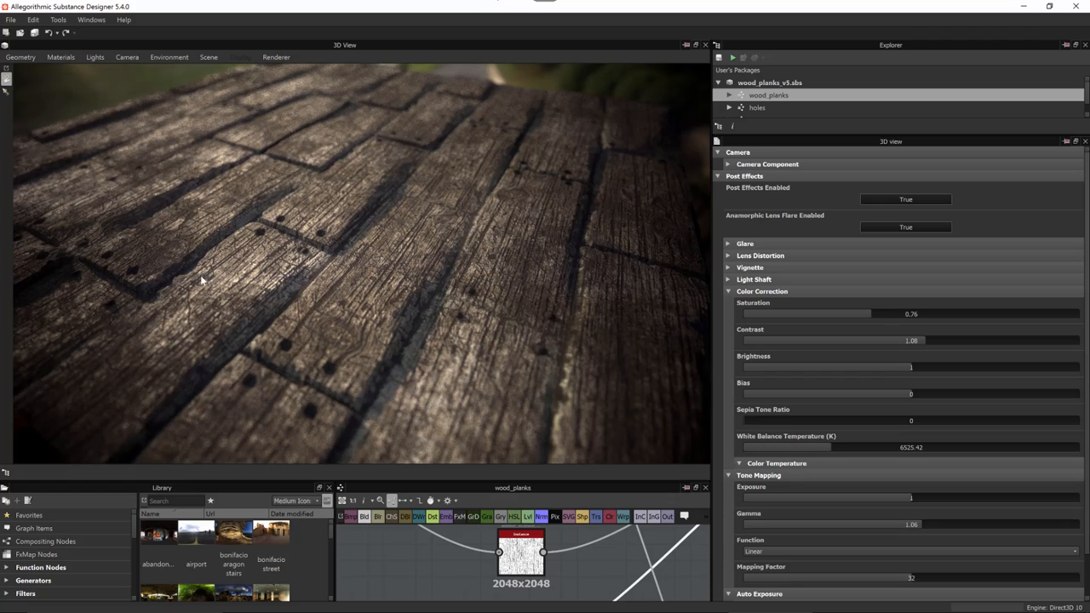
pyautogui.moveTo(551, 177)
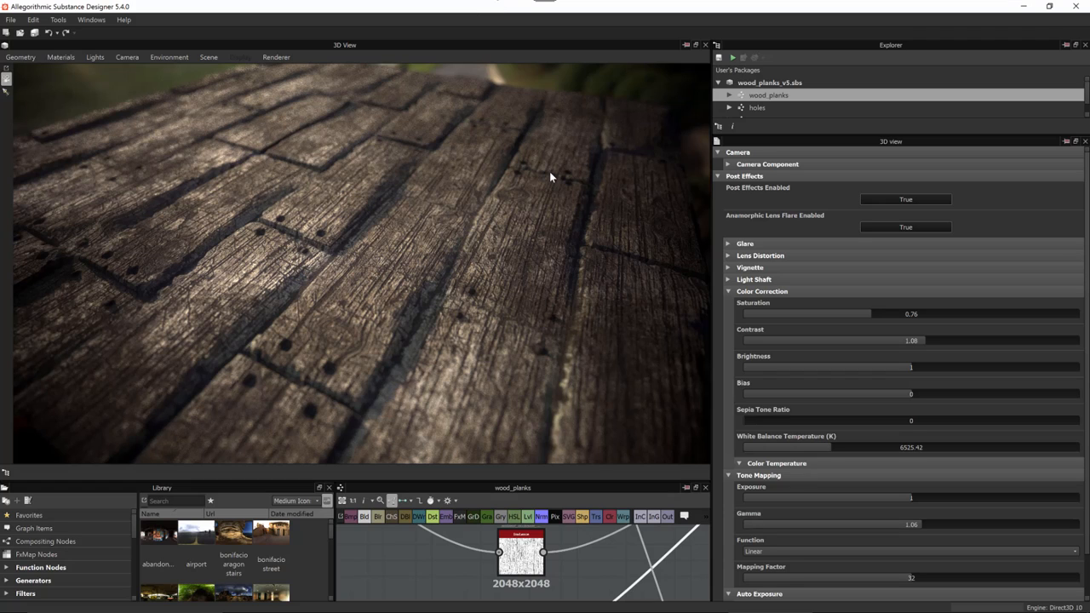
pyautogui.moveTo(741, 186)
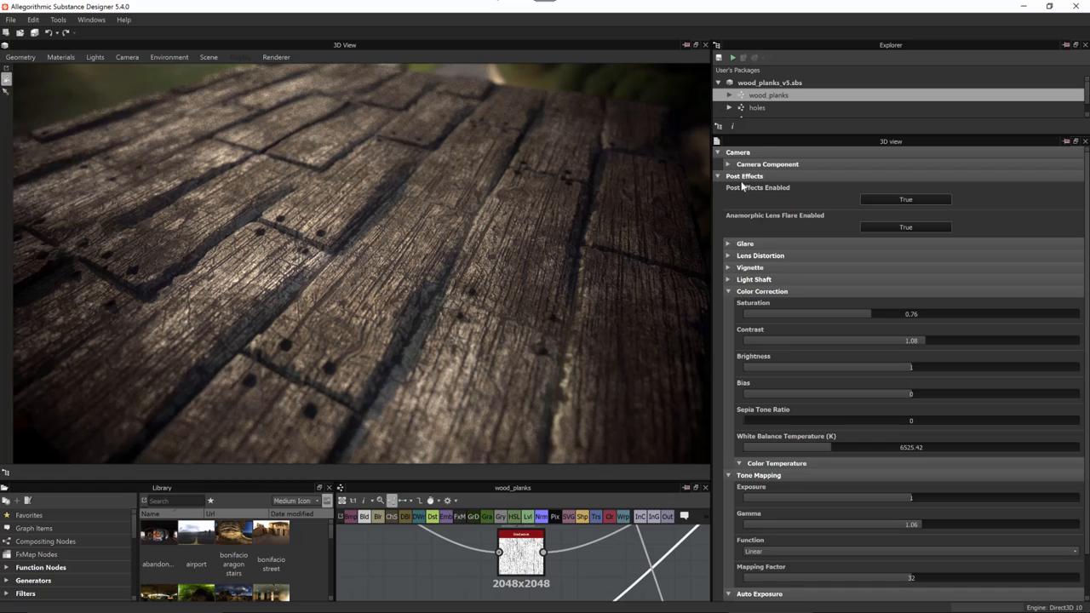
pyautogui.moveTo(528, 225)
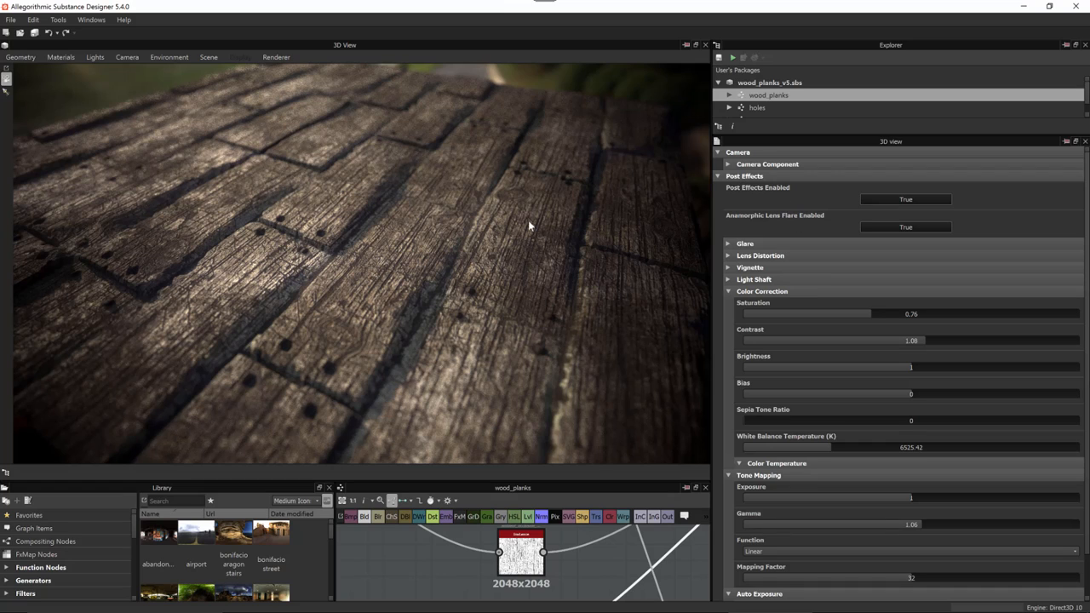
pyautogui.moveTo(596, 182)
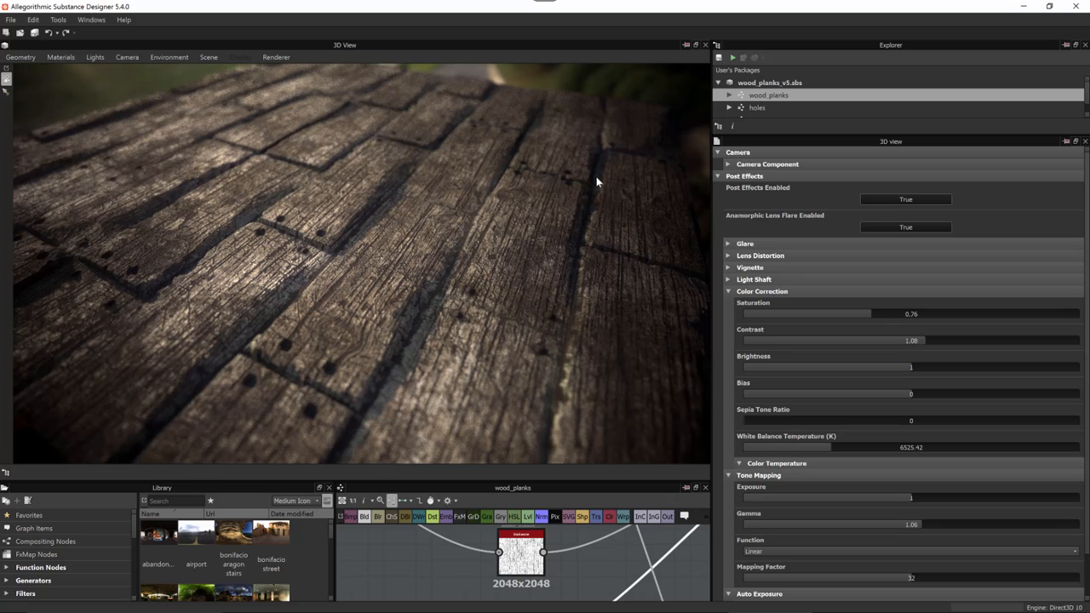
# Open the Camera menu in the 3D View toolbar
pyautogui.click(126, 57)
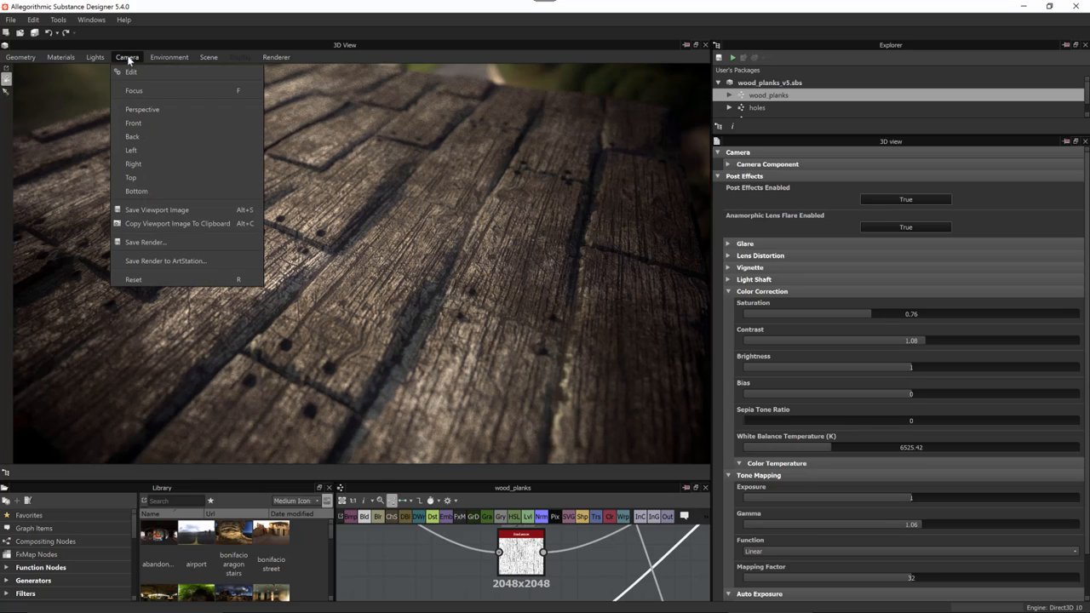
pyautogui.moveTo(151, 265)
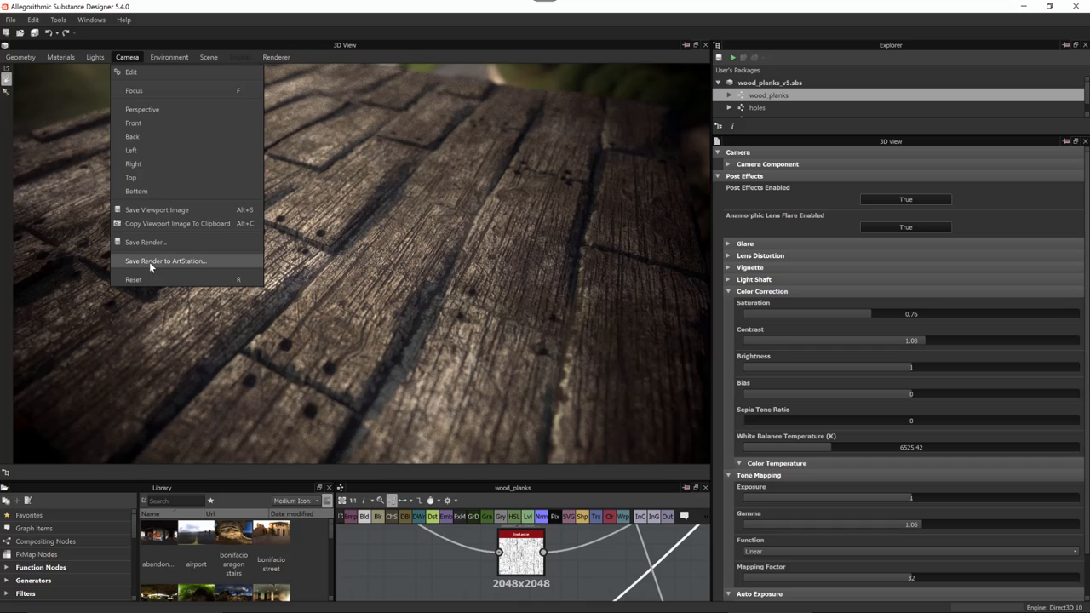
# Save the wood plank render to ArtStation through the ArtStation Export dialog's Upload
pyautogui.click(165, 261)
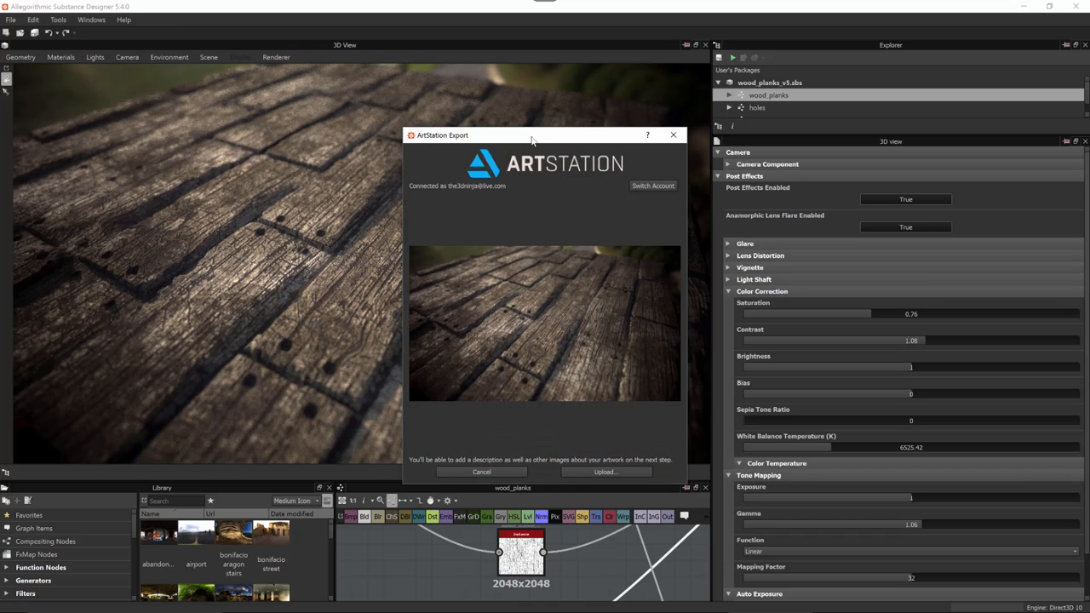
pyautogui.moveTo(532, 135); pyautogui.dragTo(478, 114)
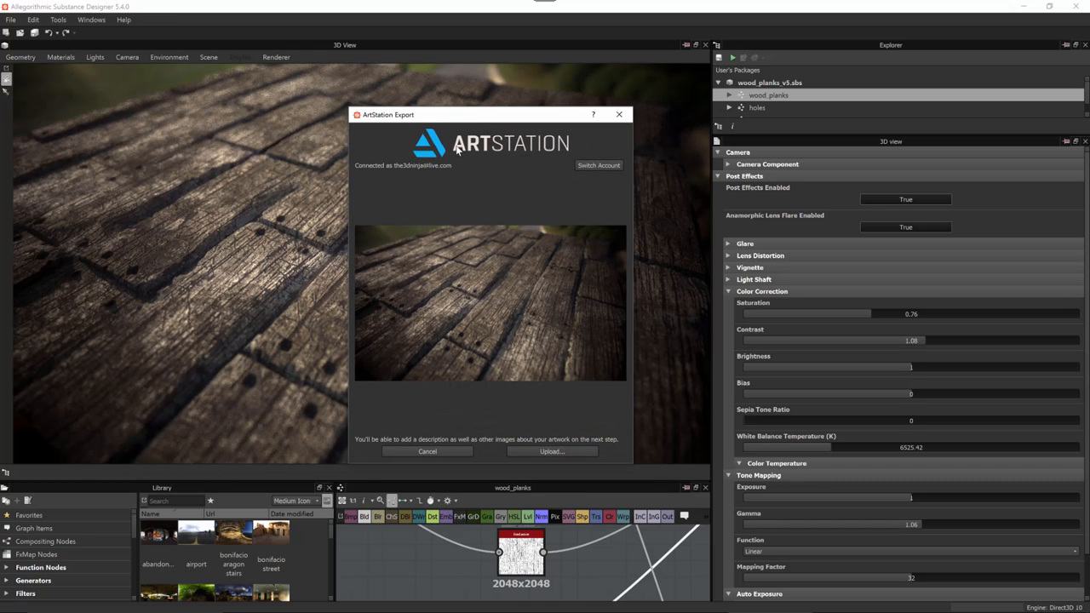
pyautogui.moveTo(401, 204)
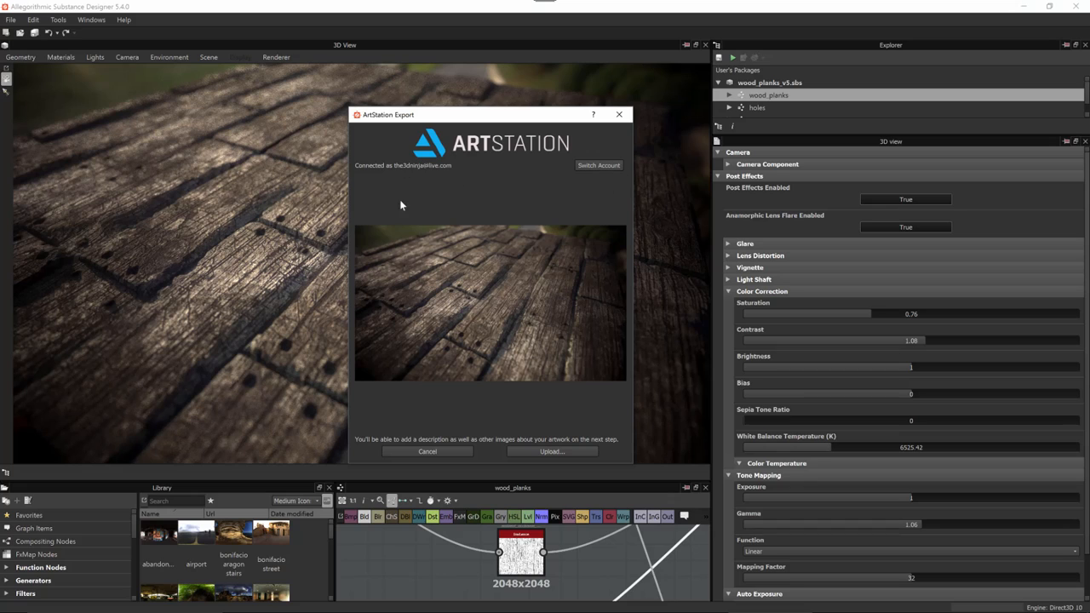
pyautogui.moveTo(492, 209)
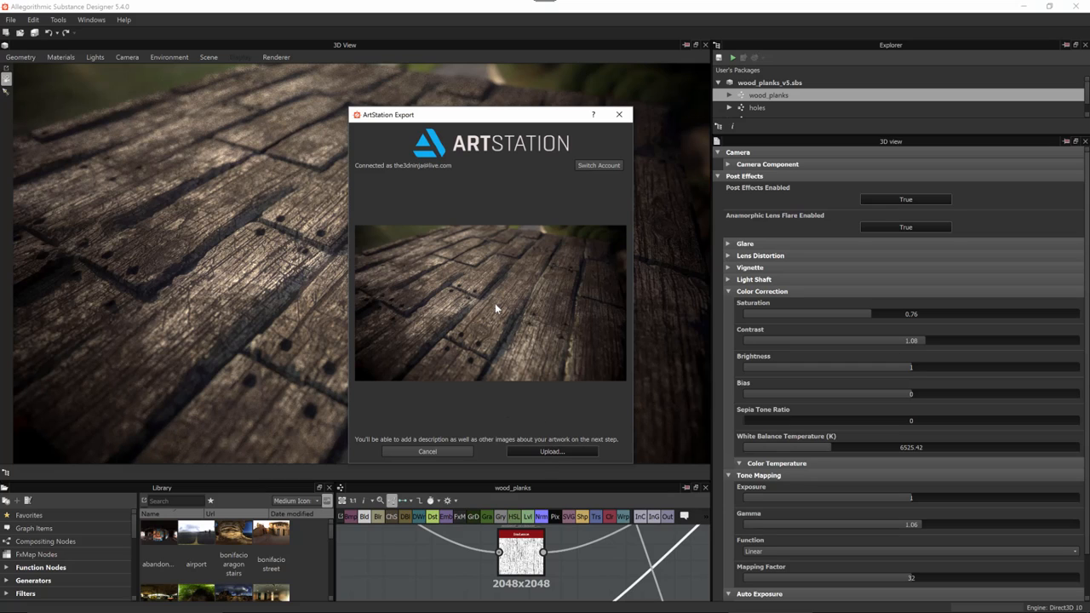
pyautogui.click(552, 451)
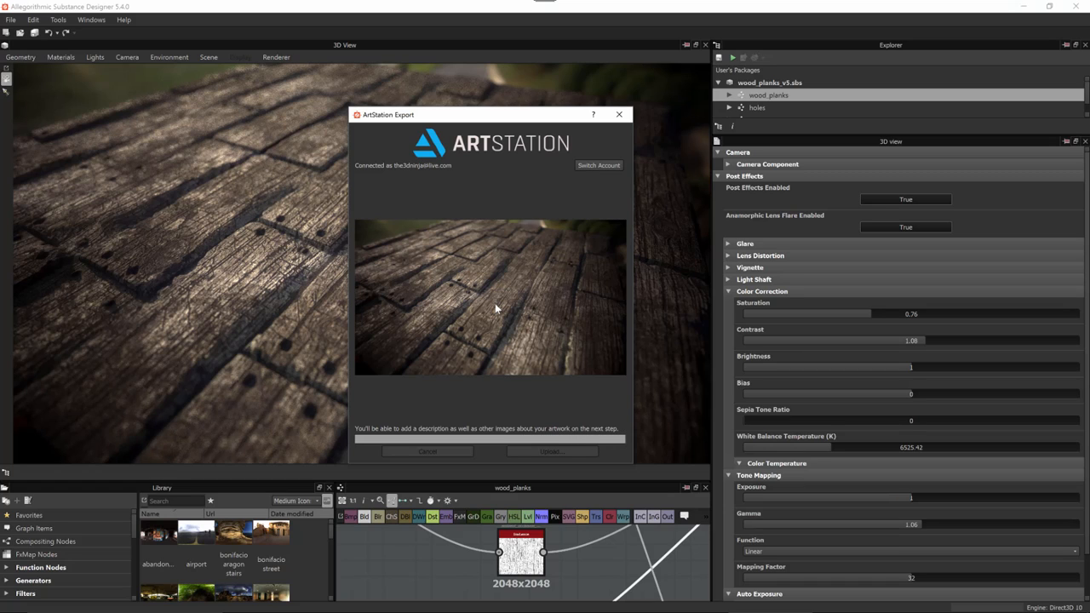
pyautogui.click(551, 452)
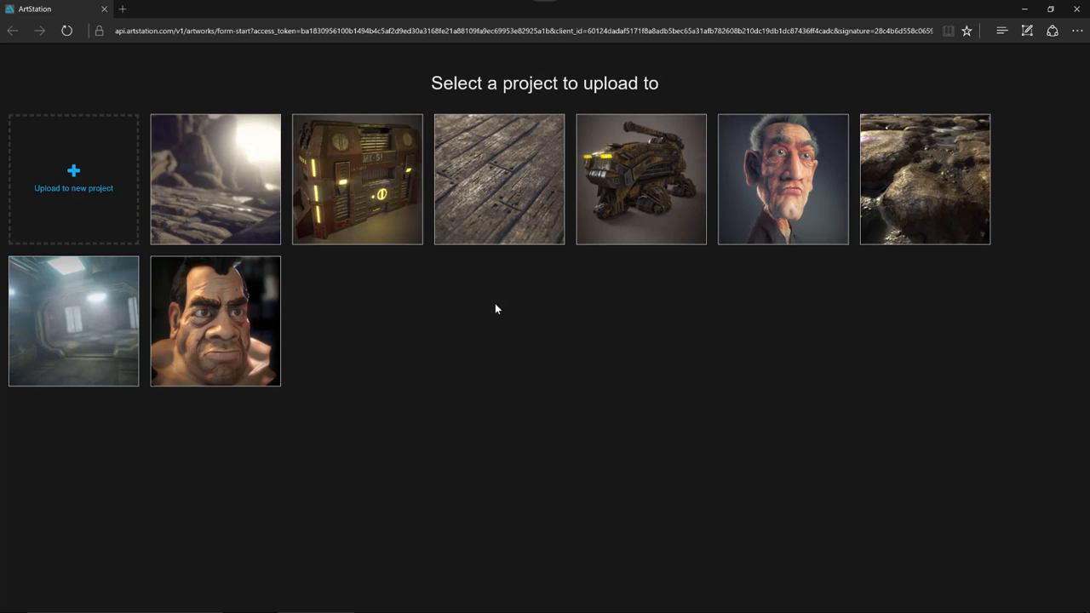
pyautogui.moveTo(511, 303)
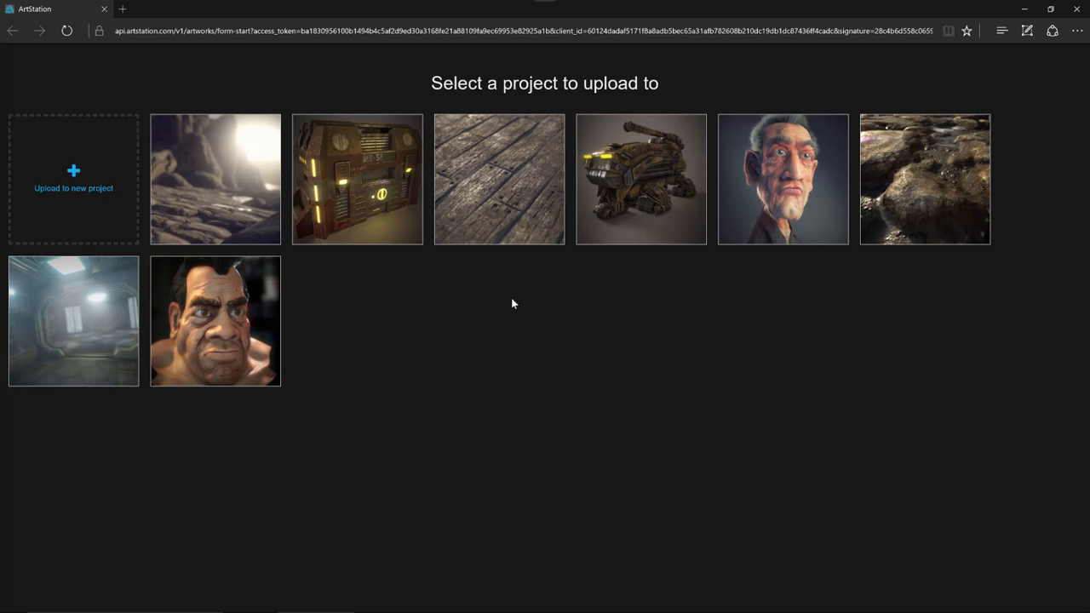
pyautogui.moveTo(499, 179)
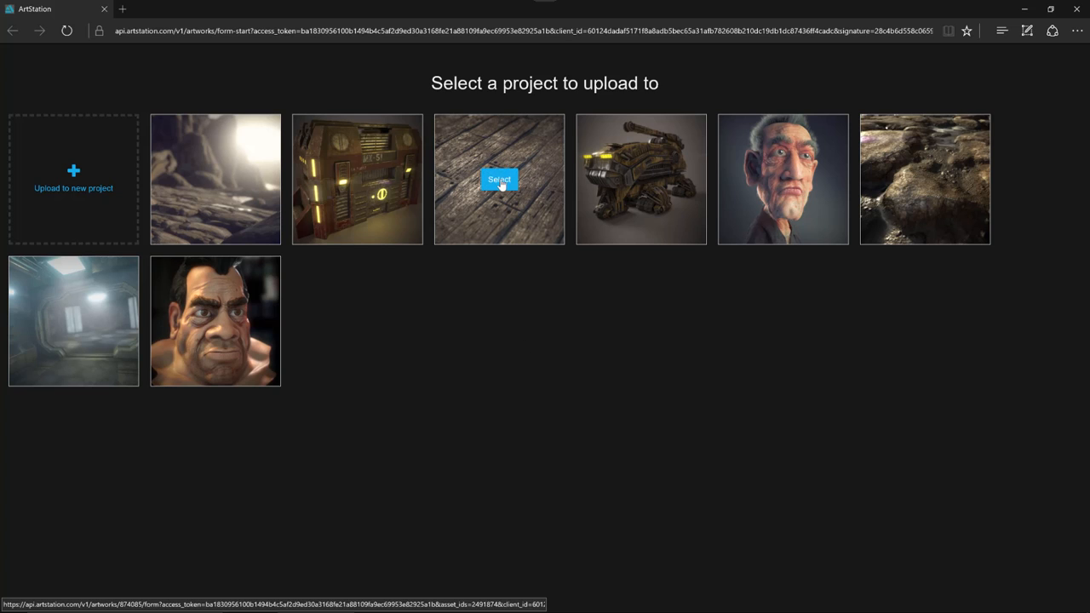
# Select the existing wood planks project as the upload destination
pyautogui.click(499, 180)
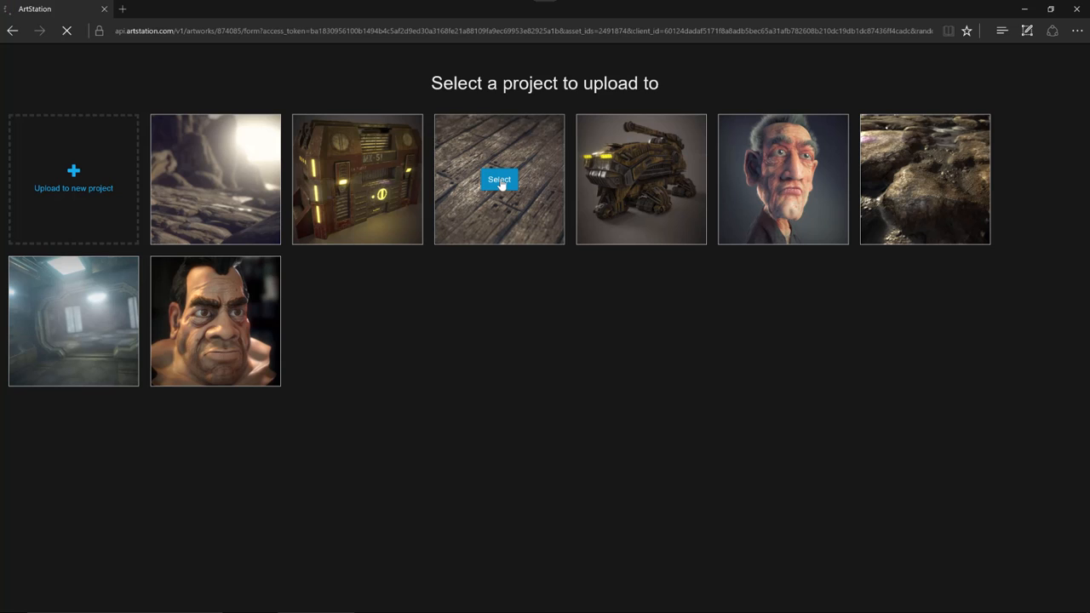
# Review the Procedural Wood Material project form and save it under Publishing Options
pyautogui.click(499, 179)
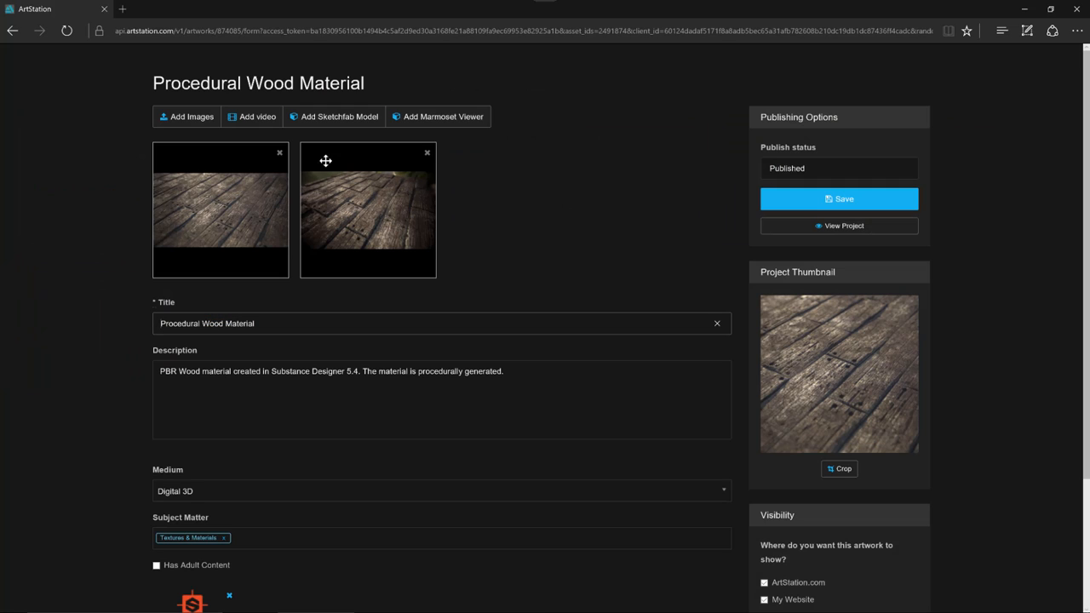
pyautogui.moveTo(630, 194)
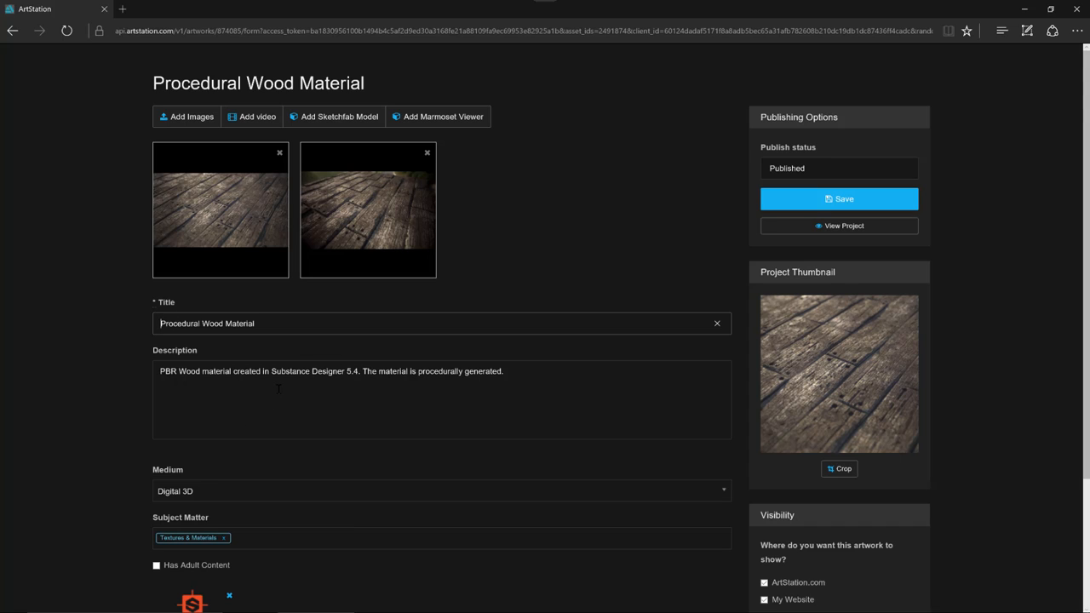
pyautogui.scroll(-3)
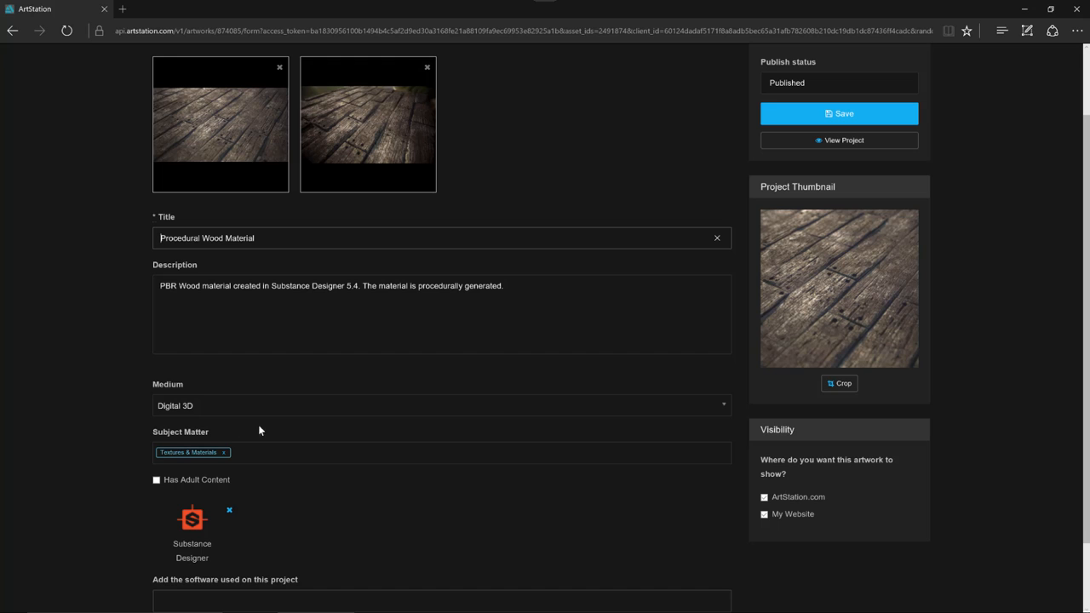
pyautogui.scroll(-3)
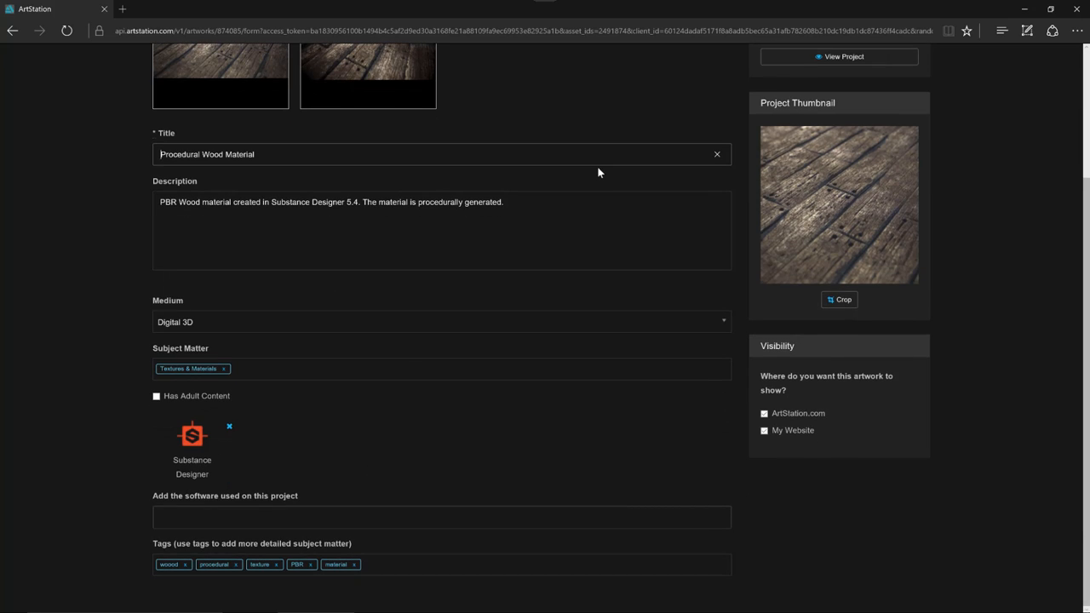
pyautogui.scroll(3)
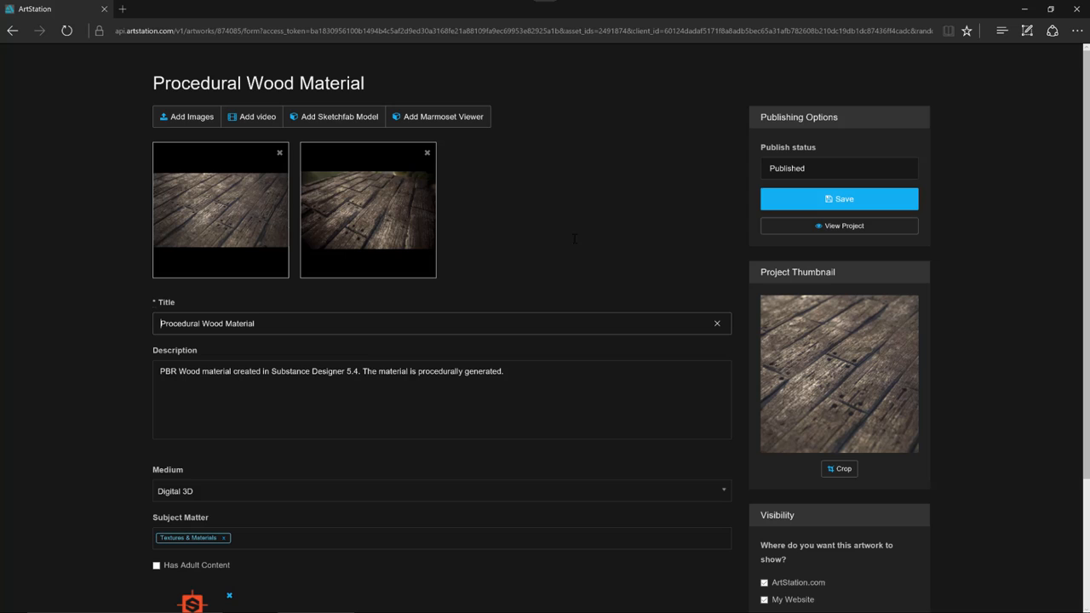
pyautogui.moveTo(705, 199)
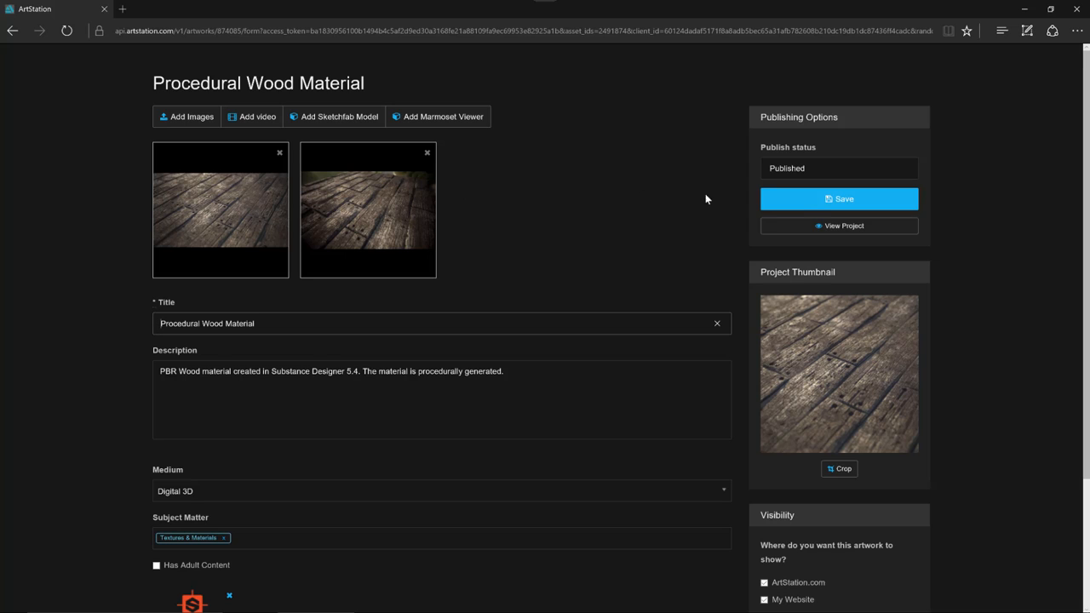
pyautogui.click(839, 198)
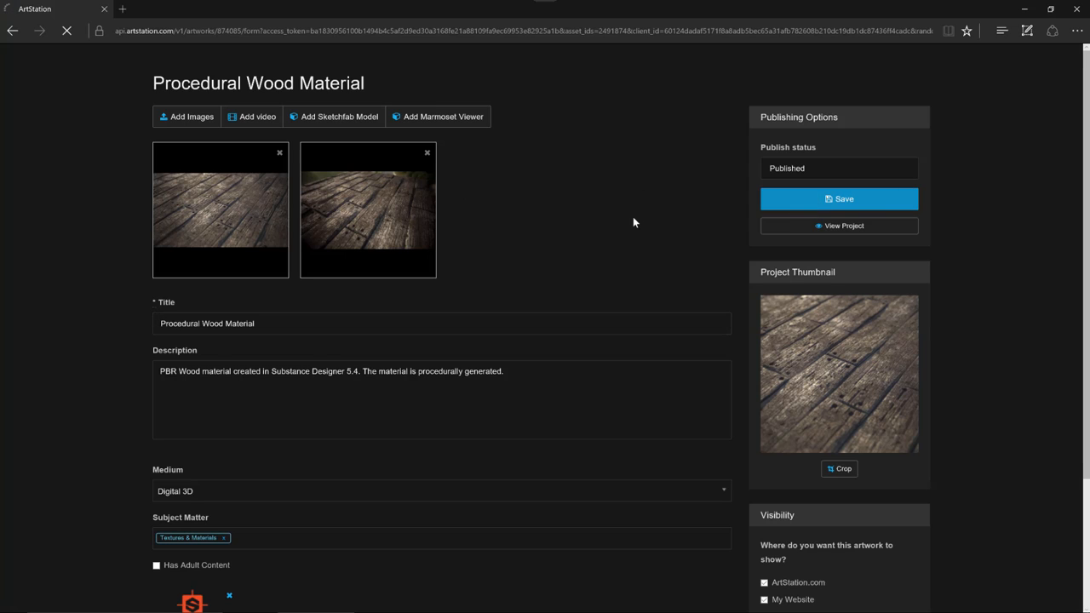
pyautogui.click(839, 198)
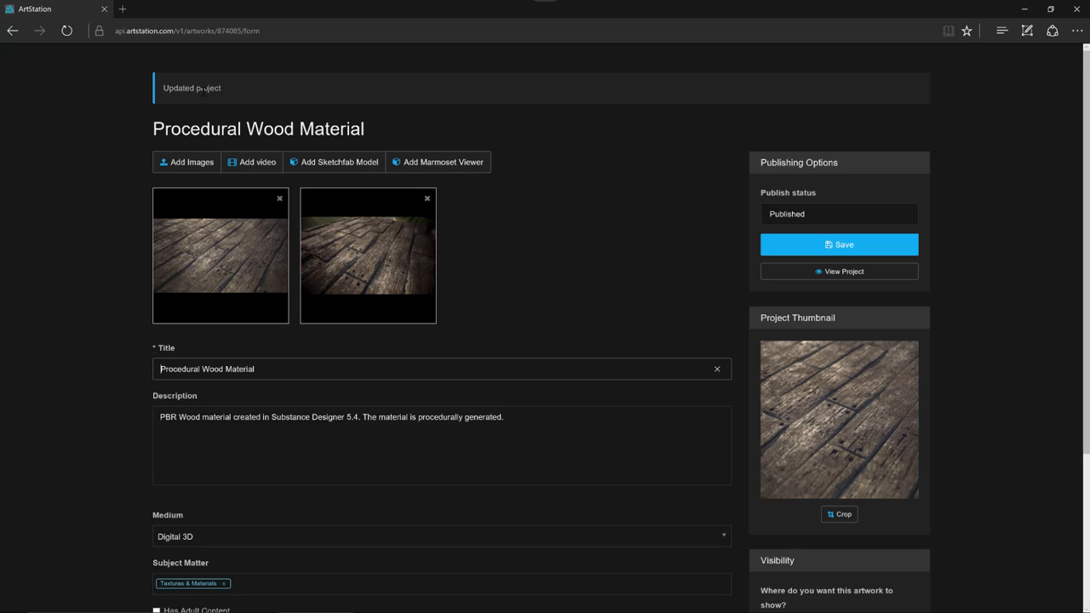
pyautogui.moveTo(640, 250)
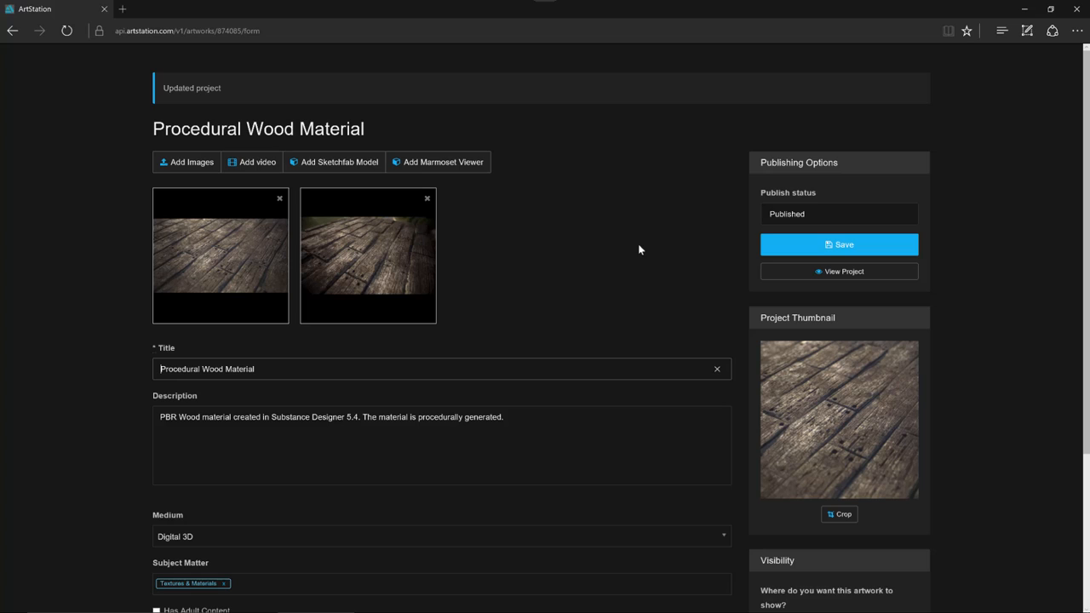